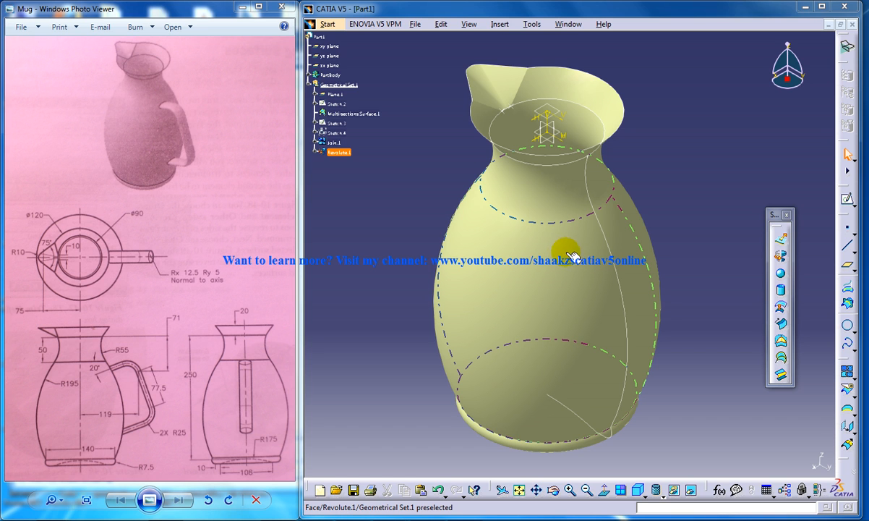
{"action": "mouse_move", "coordinate": [593, 253]}
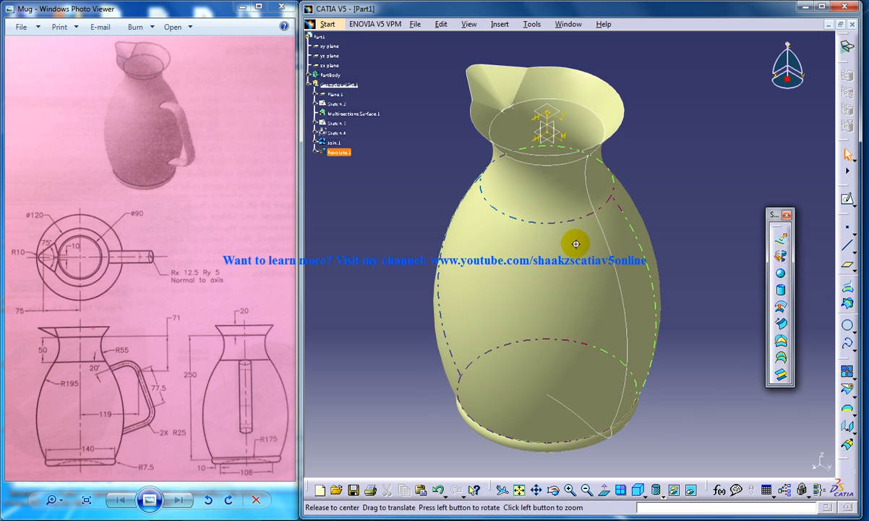
Inspect the mug body from both sides, then start a new sketch for the handle path.
{"action": "left_click_drag", "start_coordinate": [575, 243], "coordinate": [610, 225]}
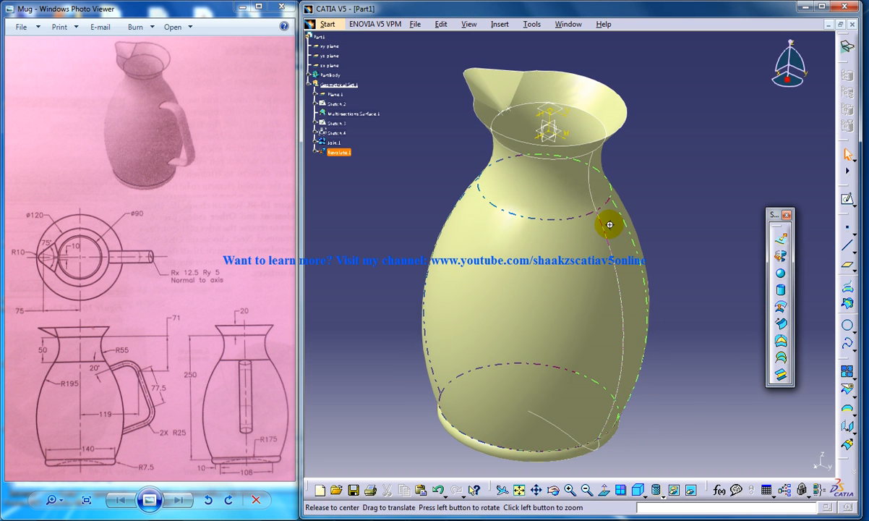
{"action": "left_click_drag", "start_coordinate": [610, 225], "coordinate": [555, 245]}
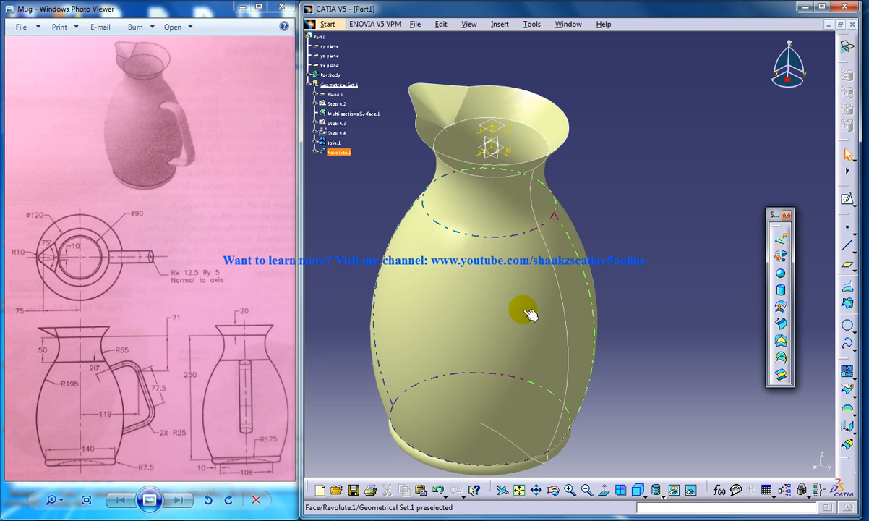
{"action": "mouse_move", "coordinate": [533, 336]}
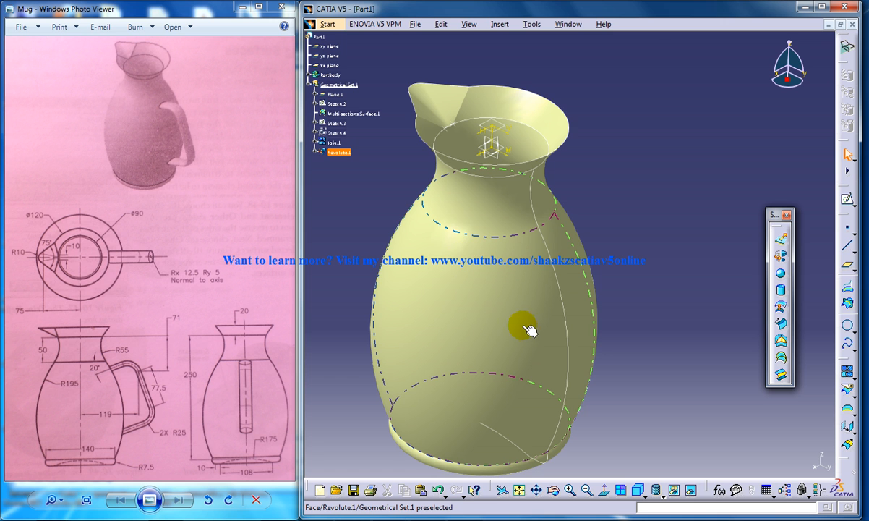
{"action": "left_click_drag", "start_coordinate": [528, 329], "coordinate": [547, 239]}
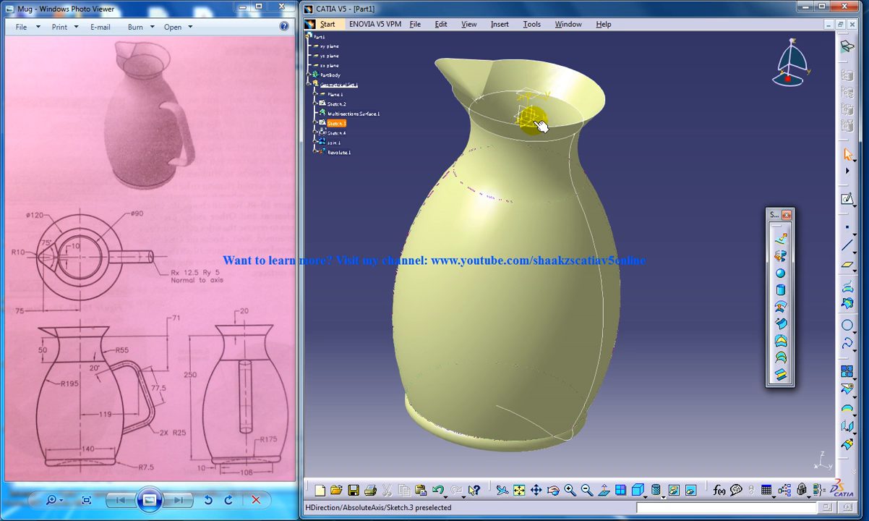
{"action": "left_click", "coordinate": [329, 55]}
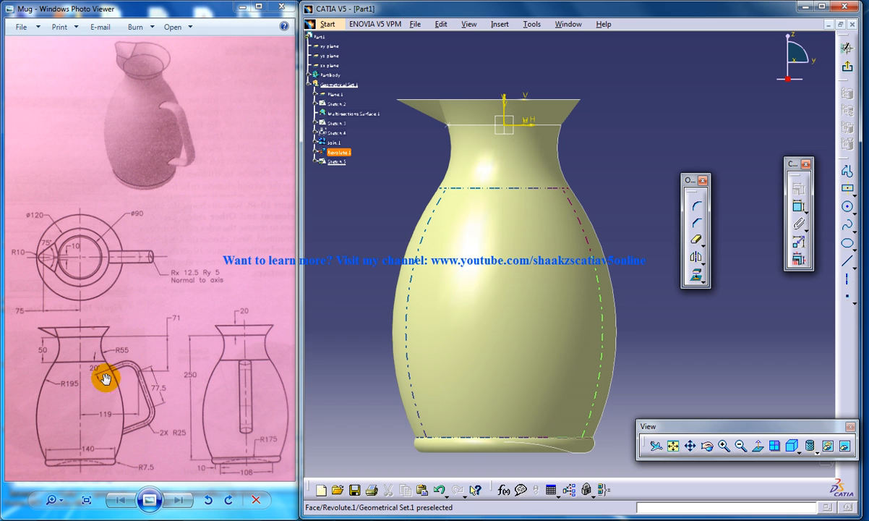
{"action": "mouse_move", "coordinate": [150, 399]}
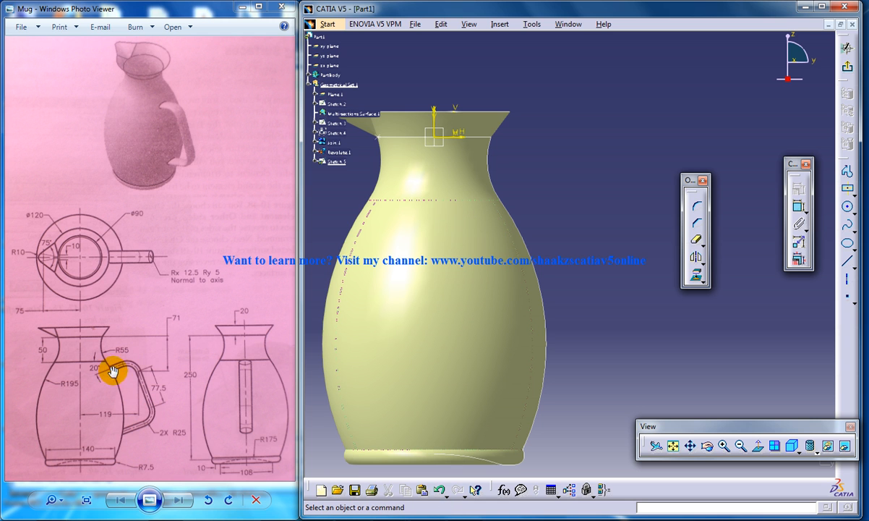
{"action": "mouse_move", "coordinate": [267, 348]}
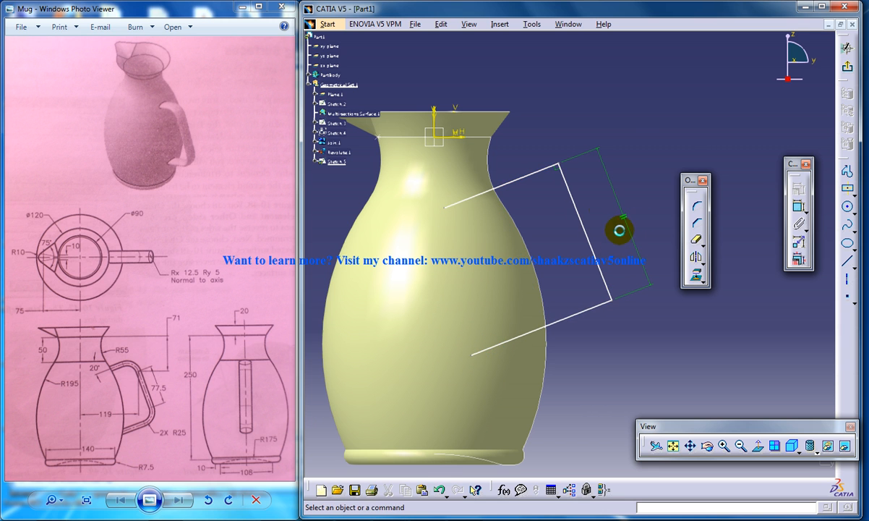
{"action": "mouse_move", "coordinate": [576, 193]}
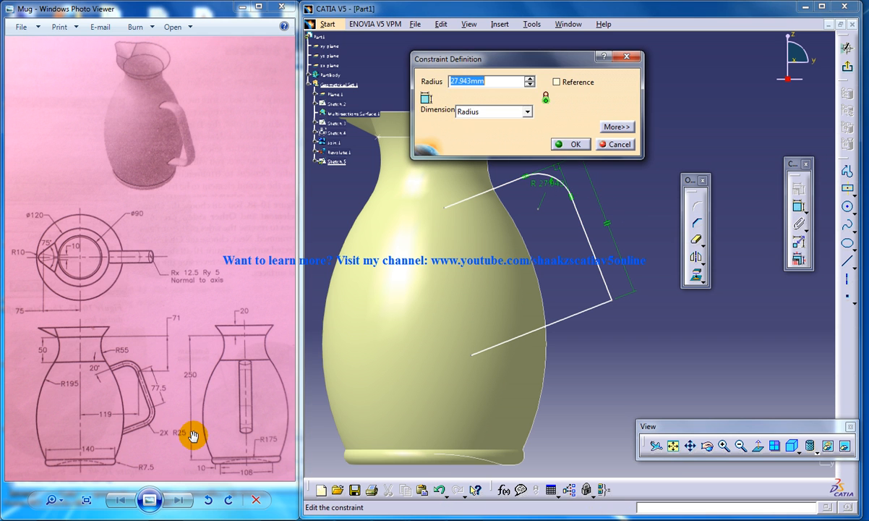
Confirm the first corner radius and round the second corner of the handle path.
{"action": "left_click", "coordinate": [570, 145]}
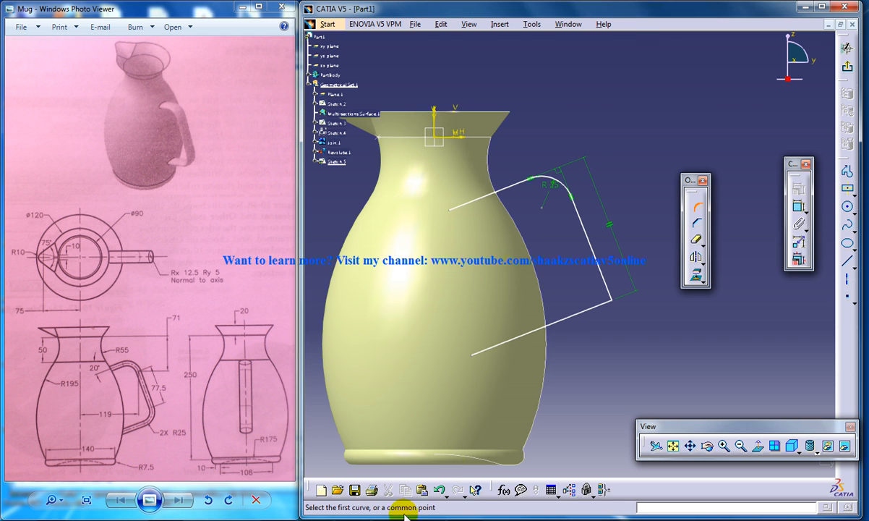
{"action": "left_click", "coordinate": [593, 315]}
{"action": "type", "text": "2"}
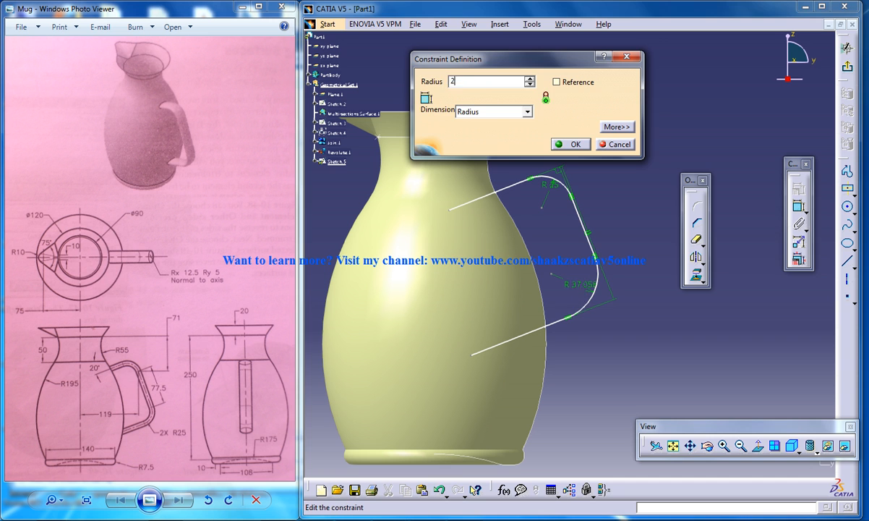
{"action": "left_click", "coordinate": [569, 145]}
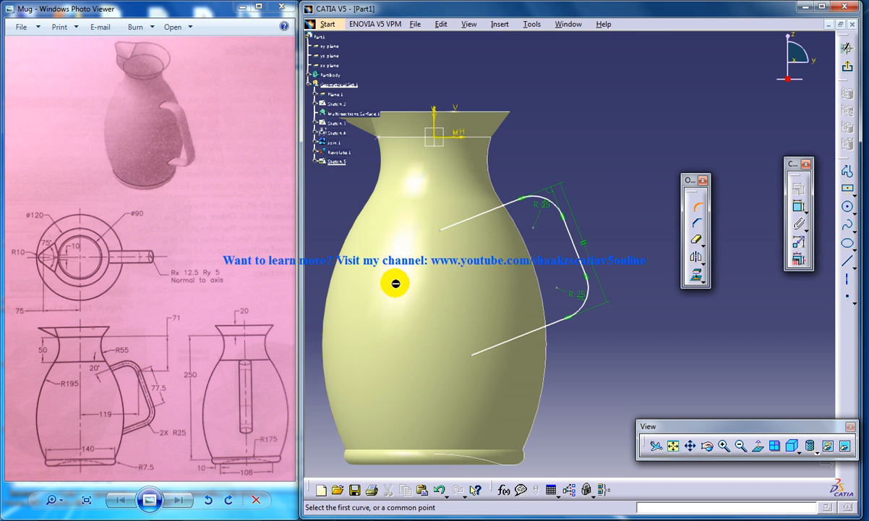
{"action": "mouse_move", "coordinate": [164, 338]}
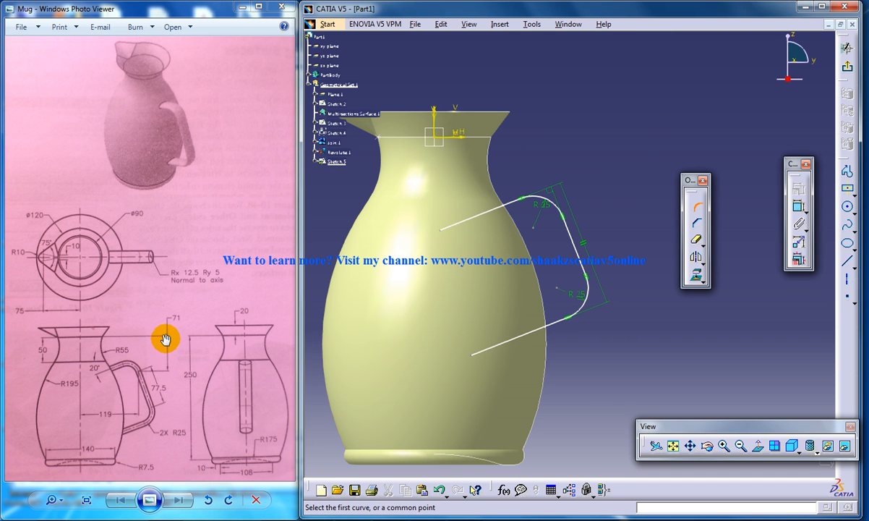
{"action": "mouse_move", "coordinate": [164, 360]}
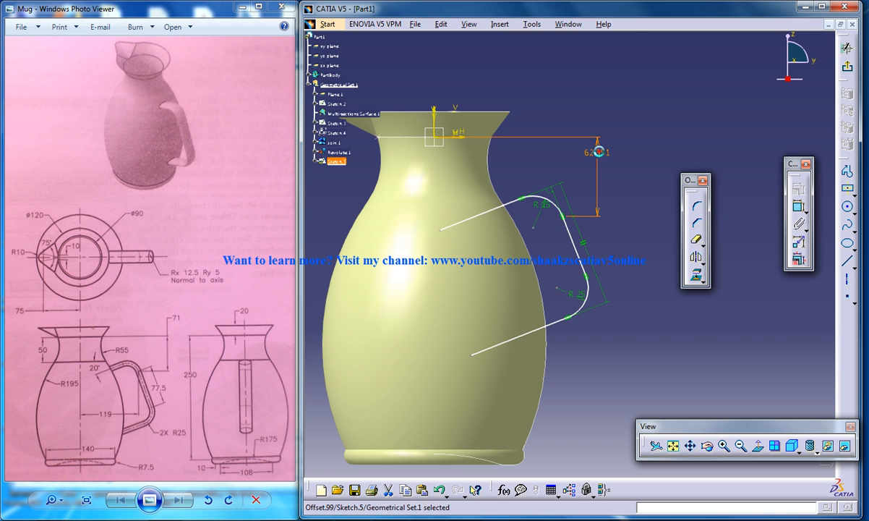
Confirm the 71 mm dimension and add an 11 mm dimension from the mug's origin.
{"action": "double_click", "coordinate": [604, 152]}
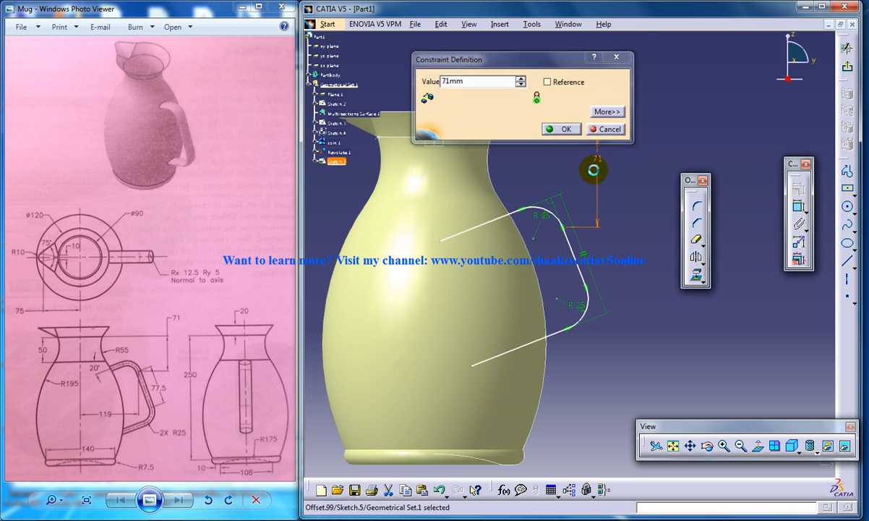
{"action": "left_click", "coordinate": [561, 128]}
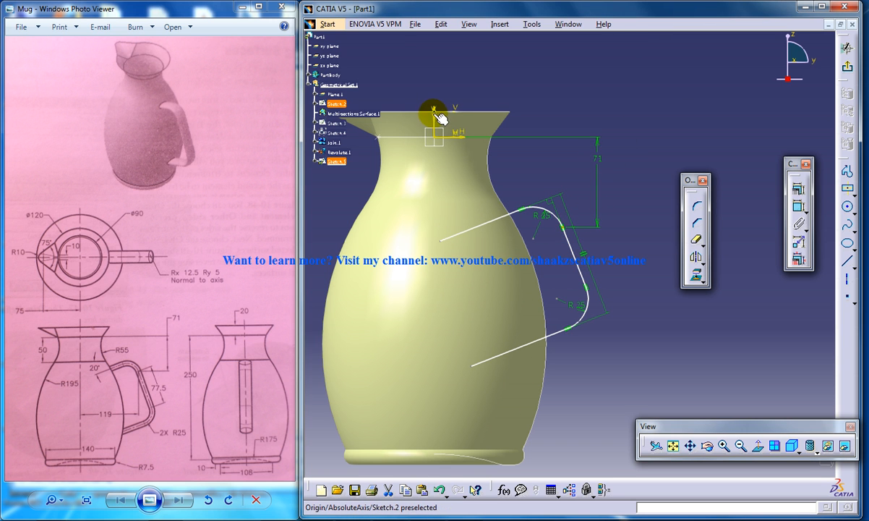
{"action": "left_click", "coordinate": [798, 209]}
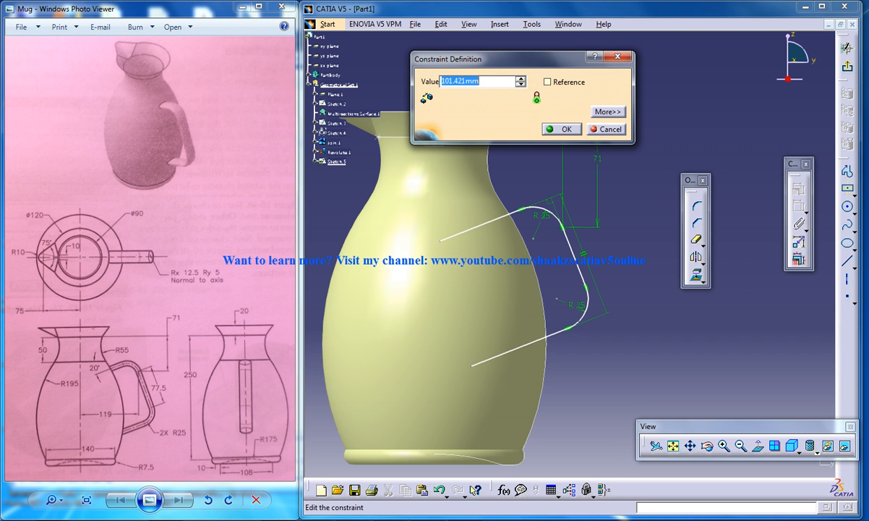
{"action": "type", "text": "11"}
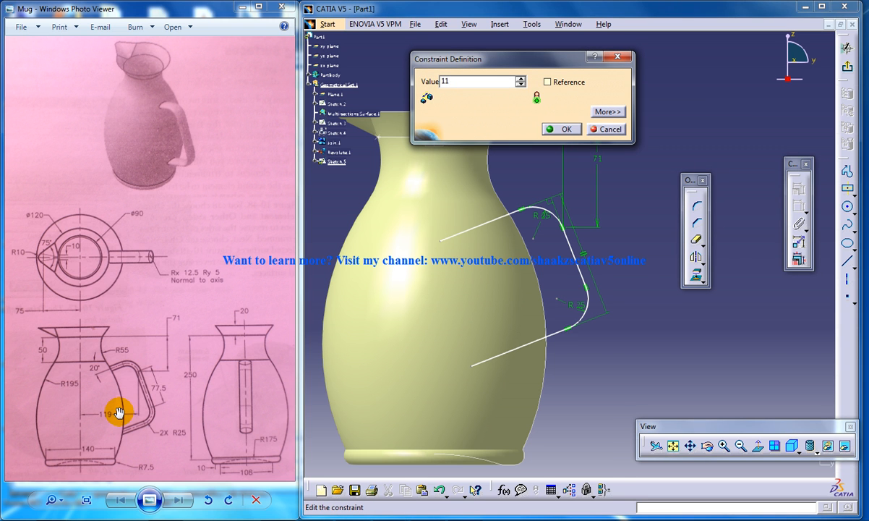
{"action": "left_click", "coordinate": [561, 129]}
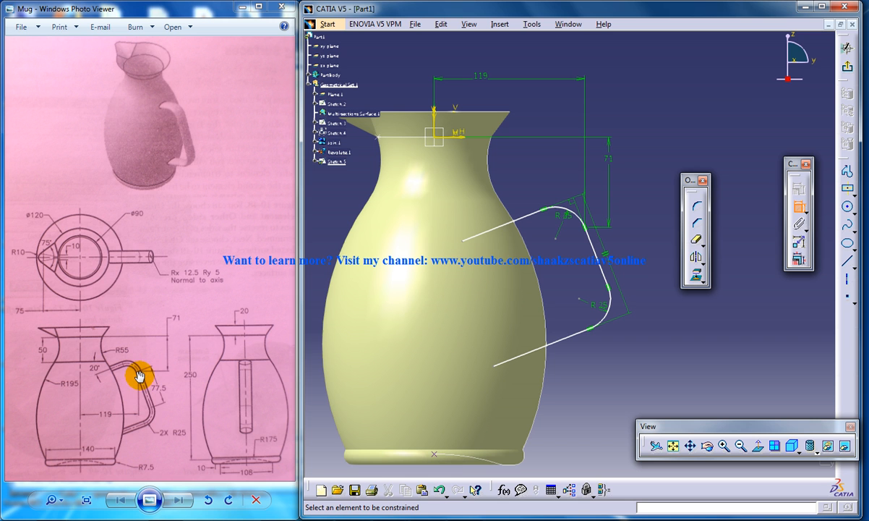
{"action": "mouse_move", "coordinate": [148, 392]}
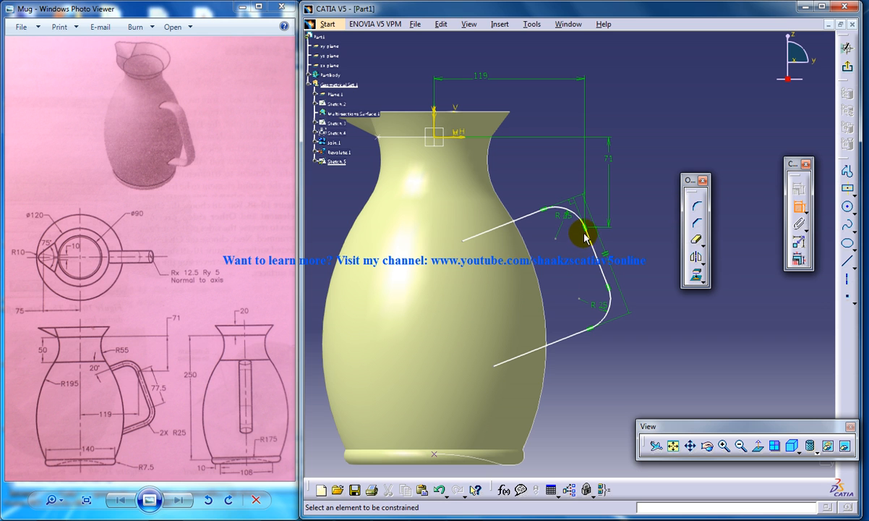
{"action": "mouse_move", "coordinate": [607, 292]}
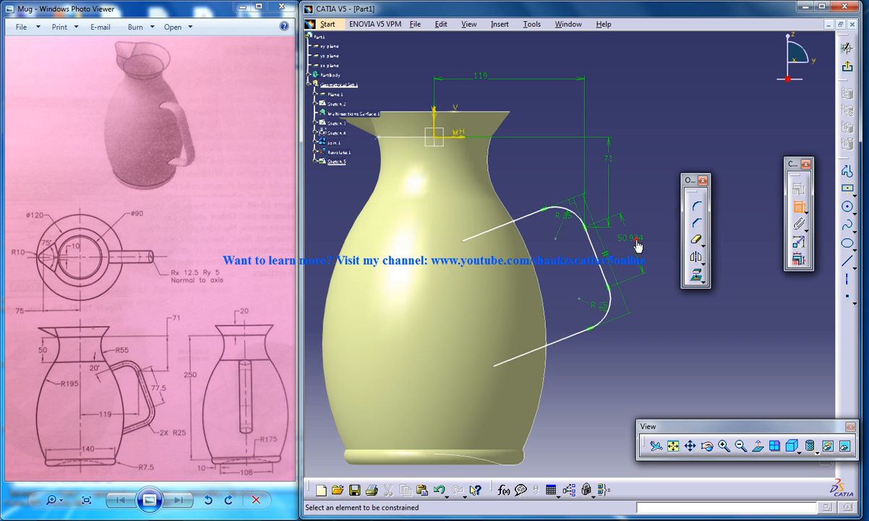
Set the guide curve's offset dimension to 77.5 and its angle to 20°.
{"action": "double_click", "coordinate": [628, 239]}
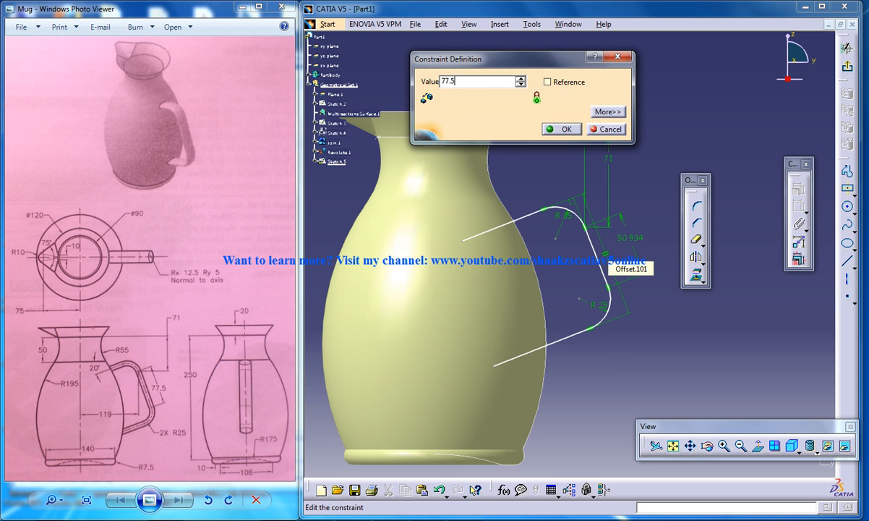
{"action": "left_click", "coordinate": [561, 129]}
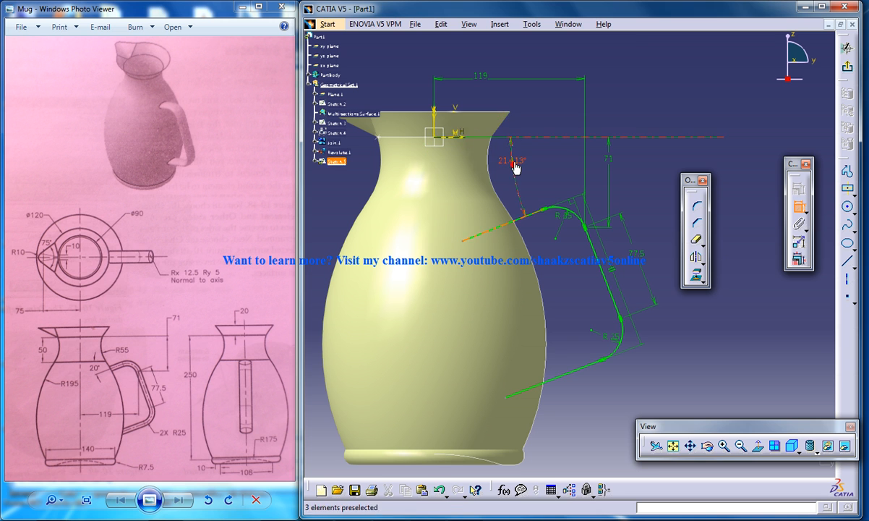
{"action": "double_click", "coordinate": [512, 158]}
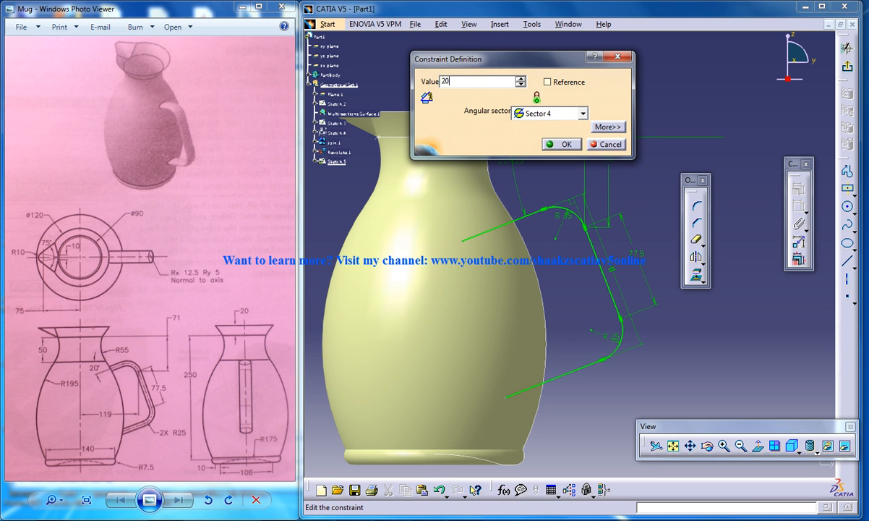
{"action": "left_click", "coordinate": [561, 144]}
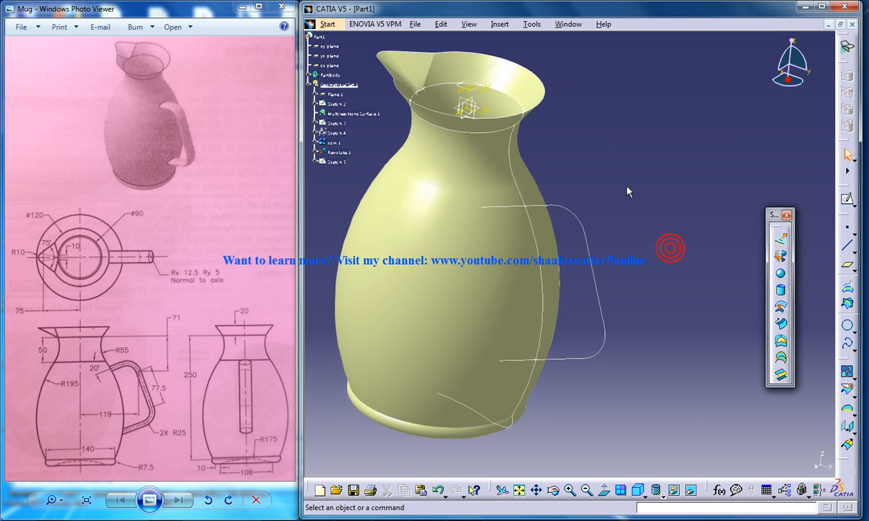
{"action": "mouse_move", "coordinate": [491, 211]}
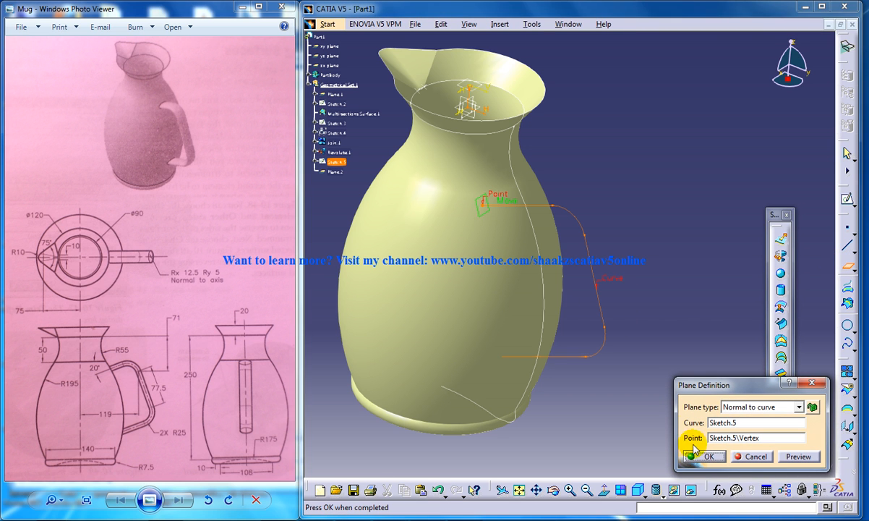
Create the plane normal to the guide curve Sketch.5 at its end vertex.
{"action": "left_click", "coordinate": [708, 455]}
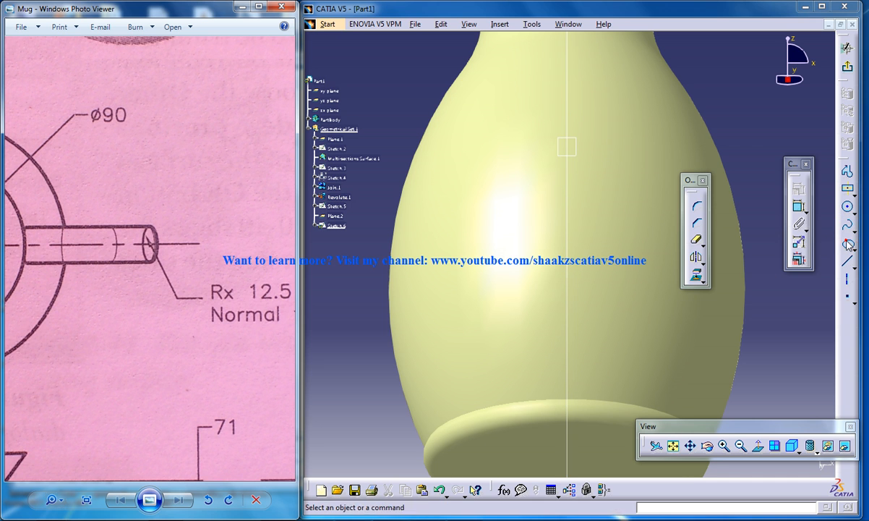
Draw the handle's ellipse profile with a 12.5 radius, coincident with the guide curve's end.
{"action": "left_click", "coordinate": [558, 197]}
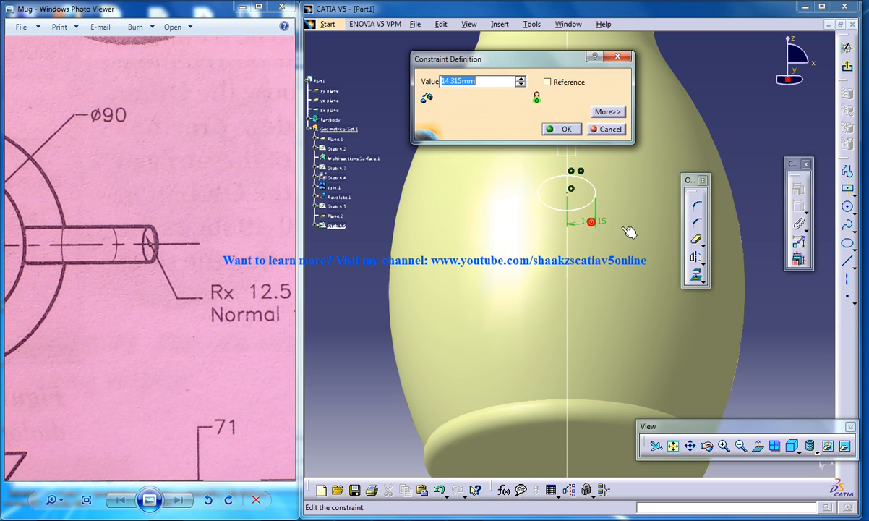
{"action": "type", "text": "12.5"}
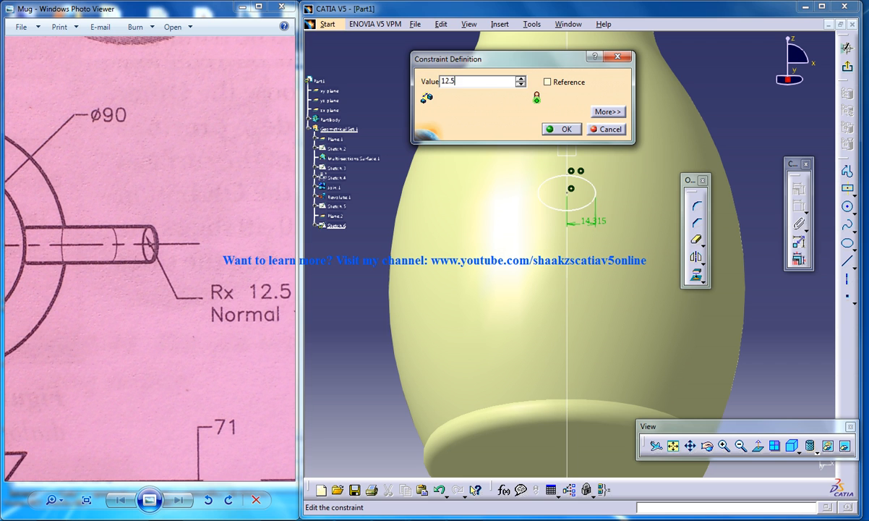
{"action": "left_click", "coordinate": [561, 129]}
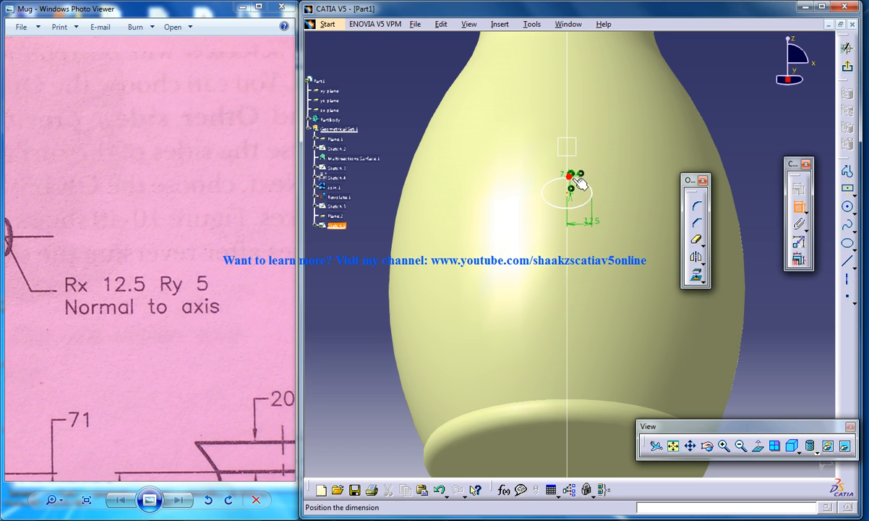
{"action": "double_click", "coordinate": [573, 181]}
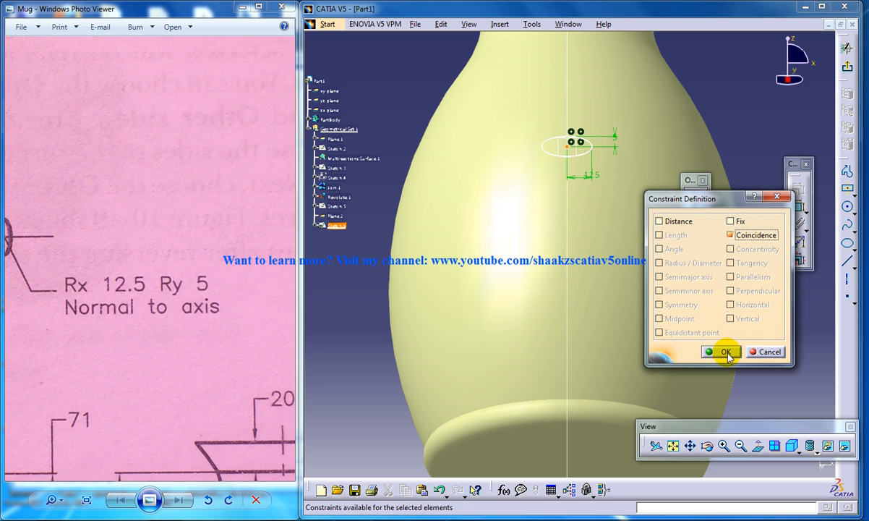
{"action": "left_click", "coordinate": [723, 351]}
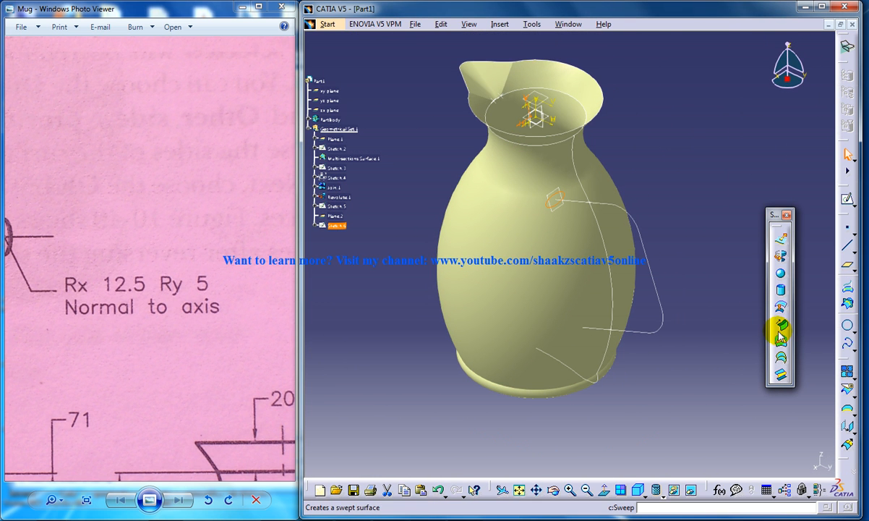
Sweep the elliptical profile along guide Sketch.5 to form the handle.
{"action": "left_click", "coordinate": [778, 330]}
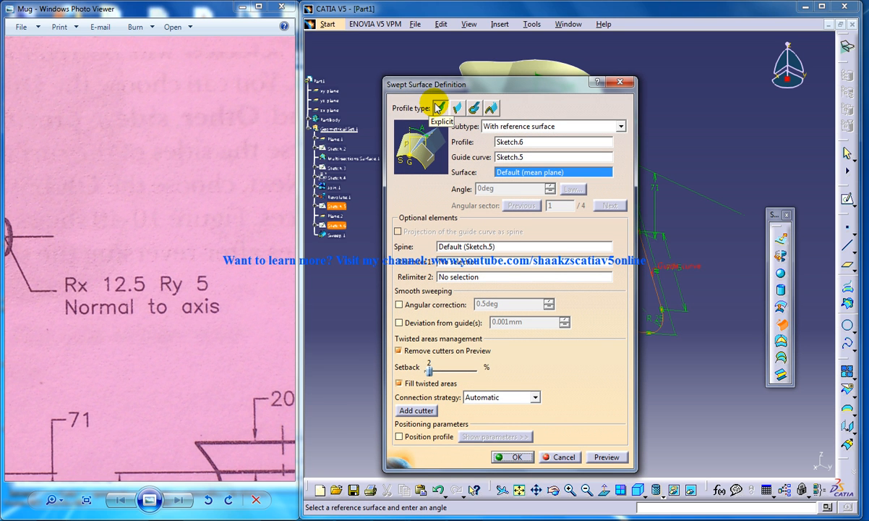
{"action": "left_click", "coordinate": [511, 456]}
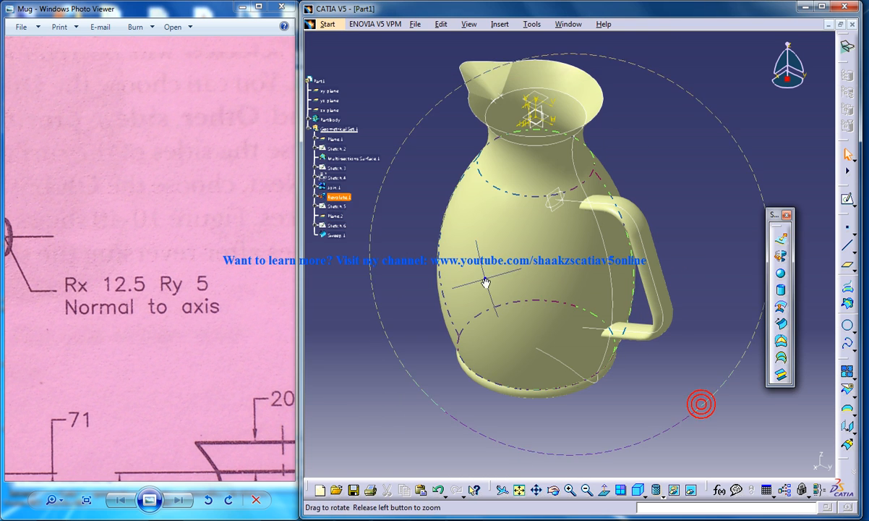
{"action": "left_click_drag", "start_coordinate": [487, 282], "coordinate": [581, 263]}
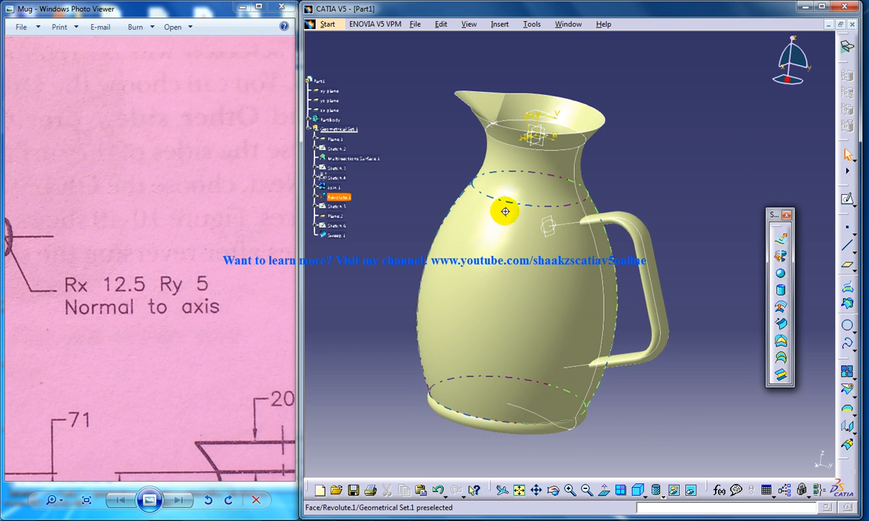
{"action": "left_click_drag", "start_coordinate": [506, 209], "coordinate": [585, 275]}
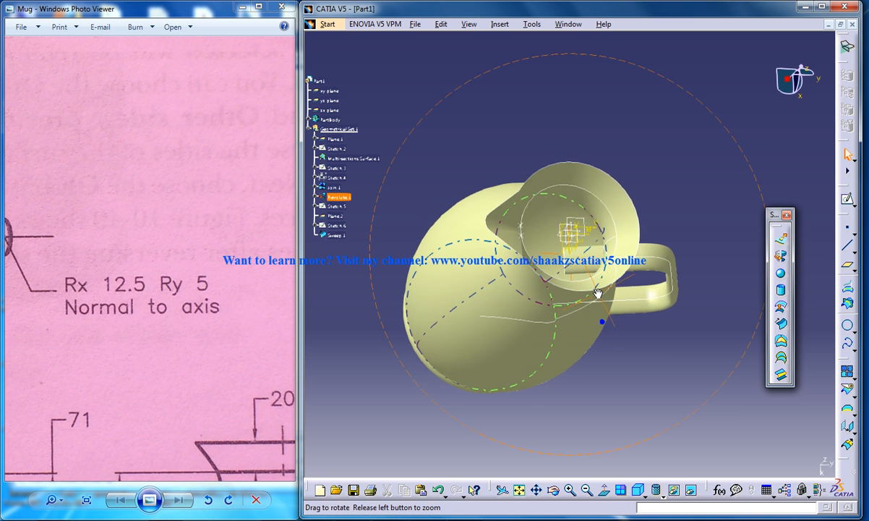
{"action": "left_click_drag", "start_coordinate": [596, 292], "coordinate": [547, 251]}
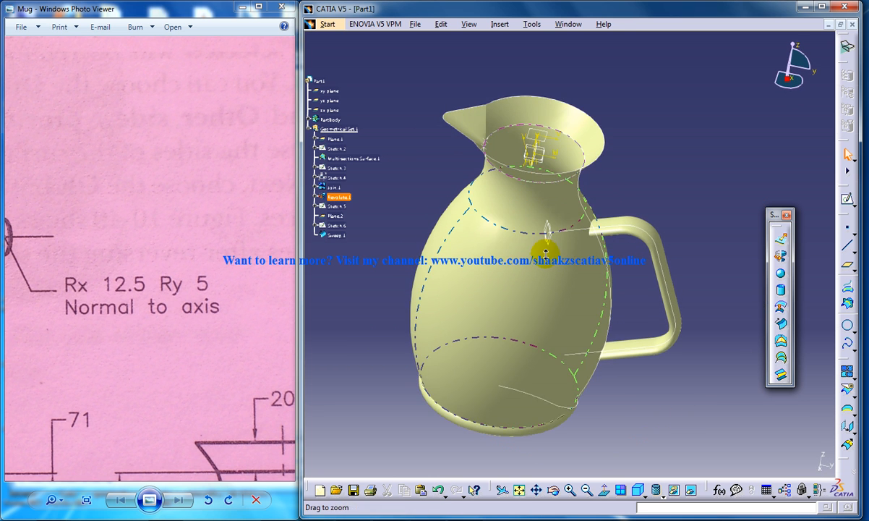